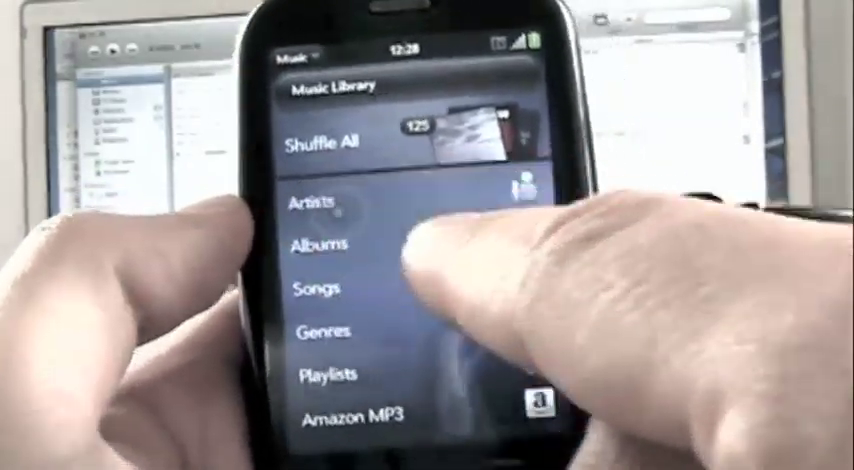
Step: Browse Albums to the Live At Verizon Wireless Amphitheatre bootleg and play Young Liars by TV On The Radio
left_click(316, 202)
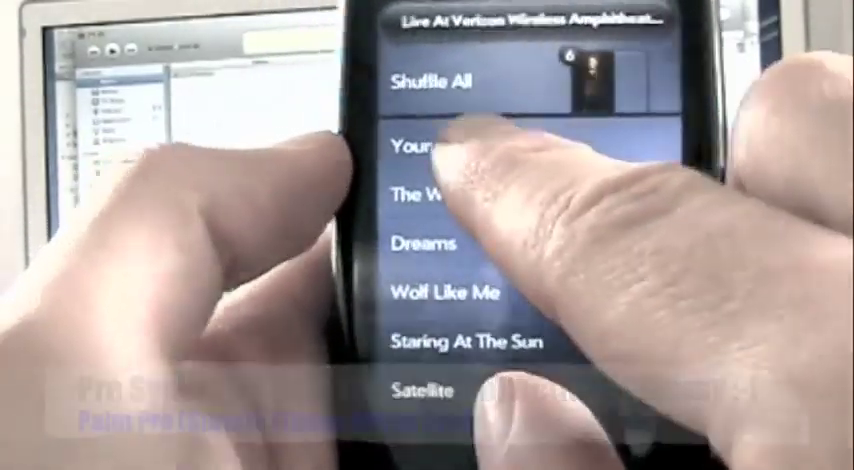
left_click(410, 148)
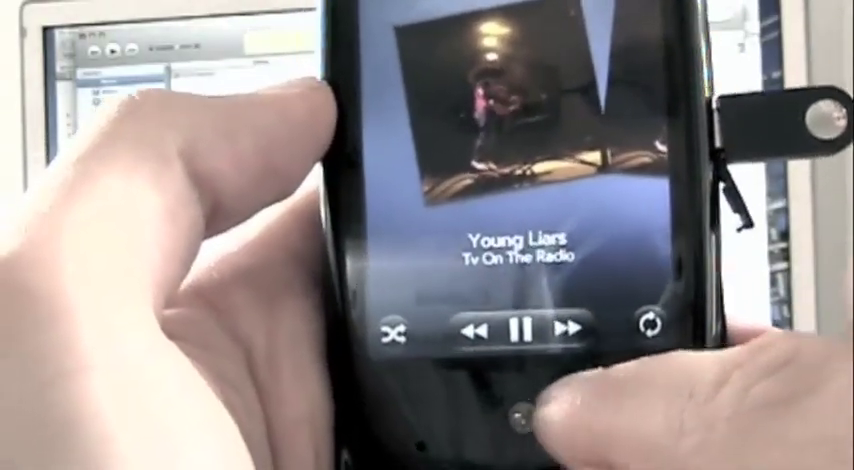